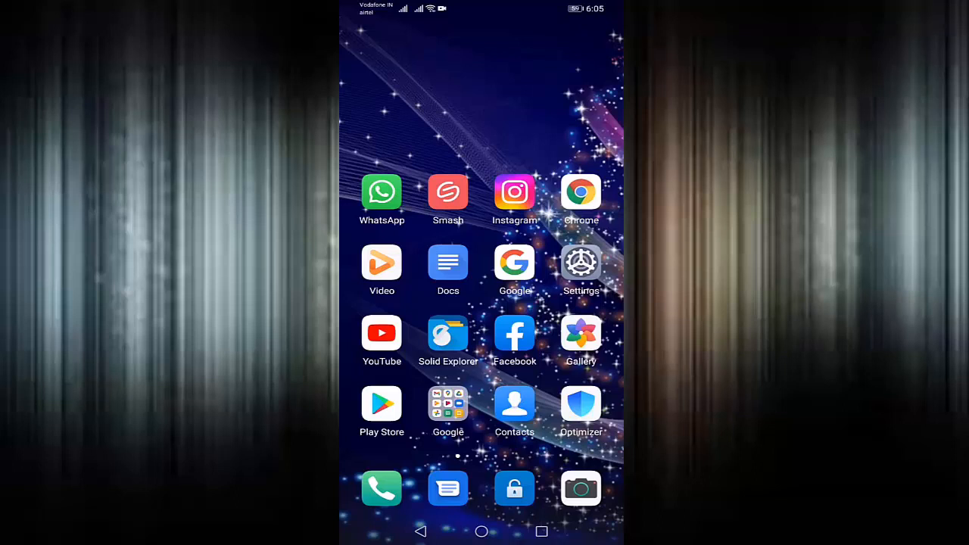
# - Launch WhatsApp, check a chat's send key, then open Settings from the overflow menu
pyautogui.click(382, 191)
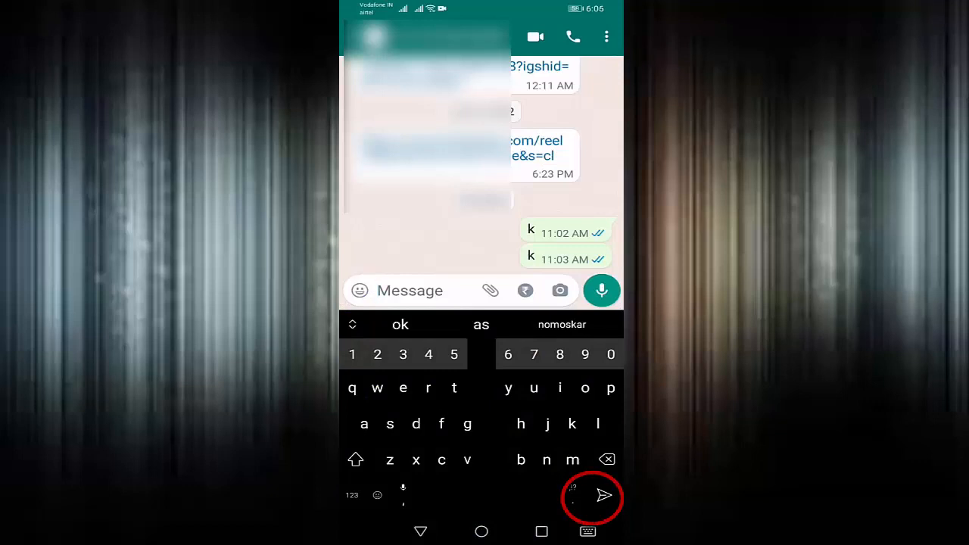
pyautogui.click(420, 531)
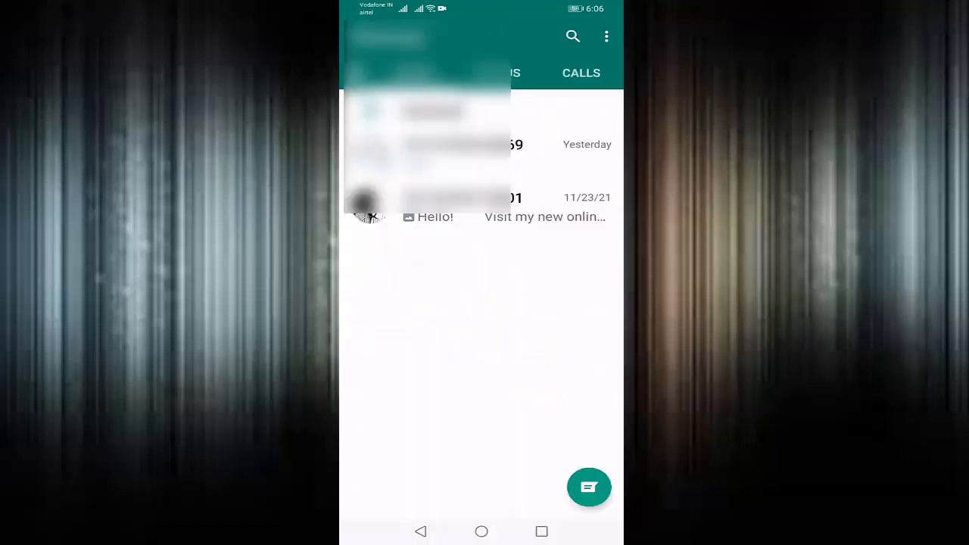
pyautogui.click(607, 35)
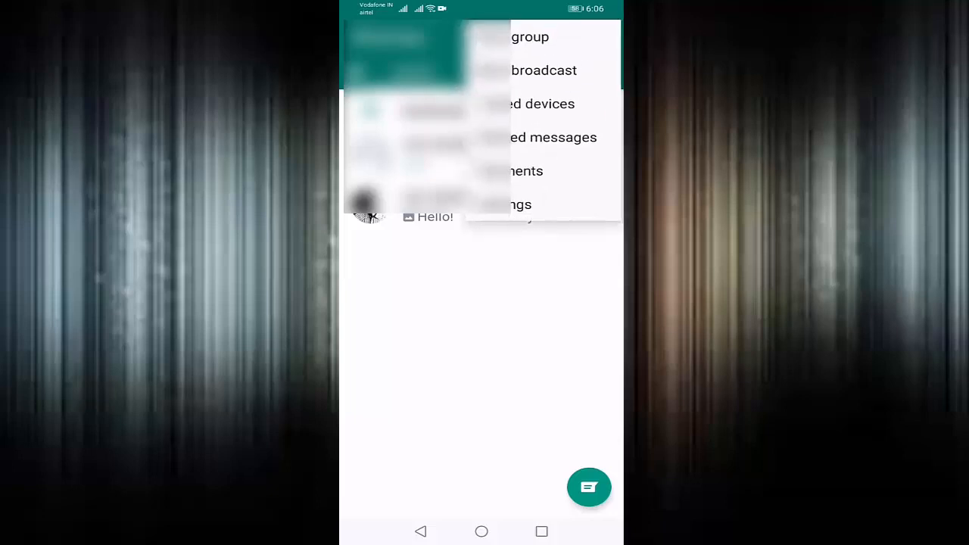
pyautogui.click(518, 205)
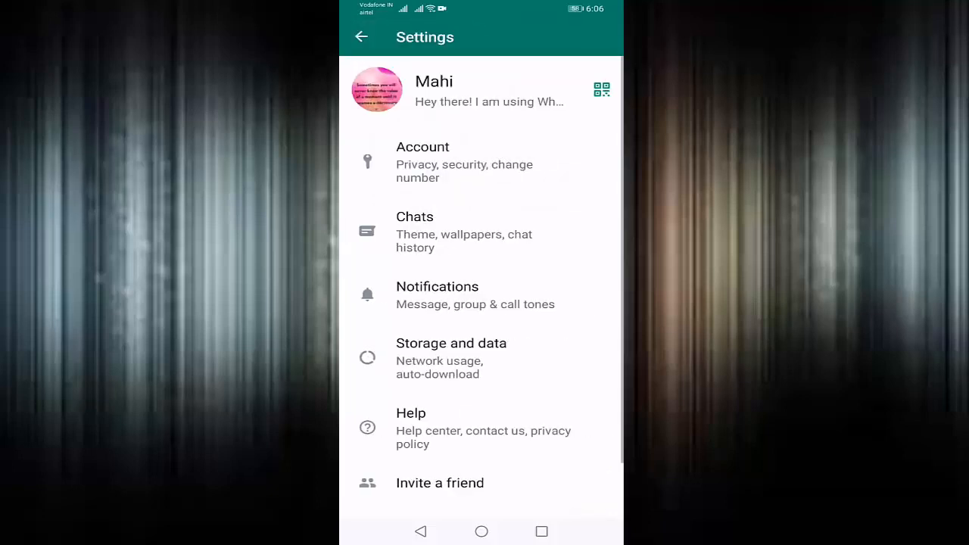
# - Switch off 'Enter is send' under Chats settings
pyautogui.click(415, 231)
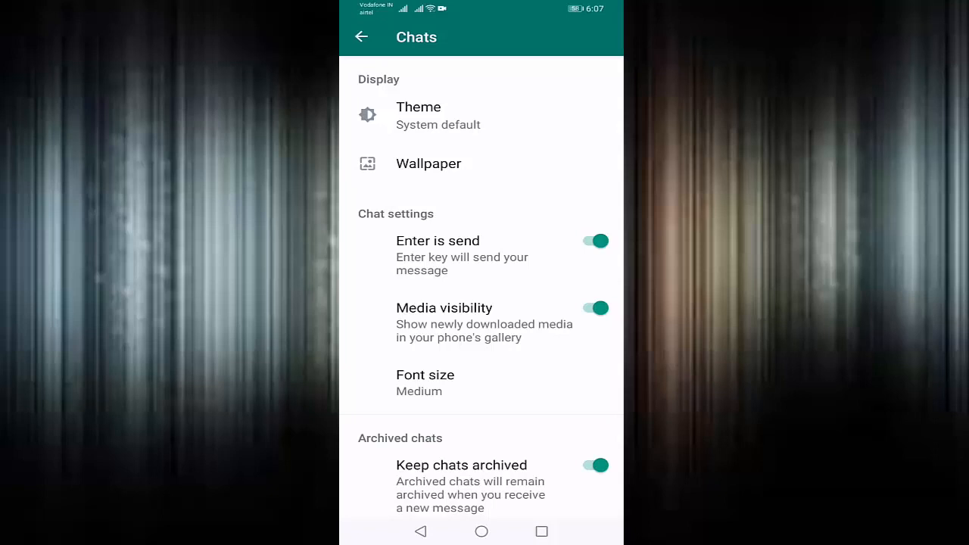
pyautogui.click(596, 241)
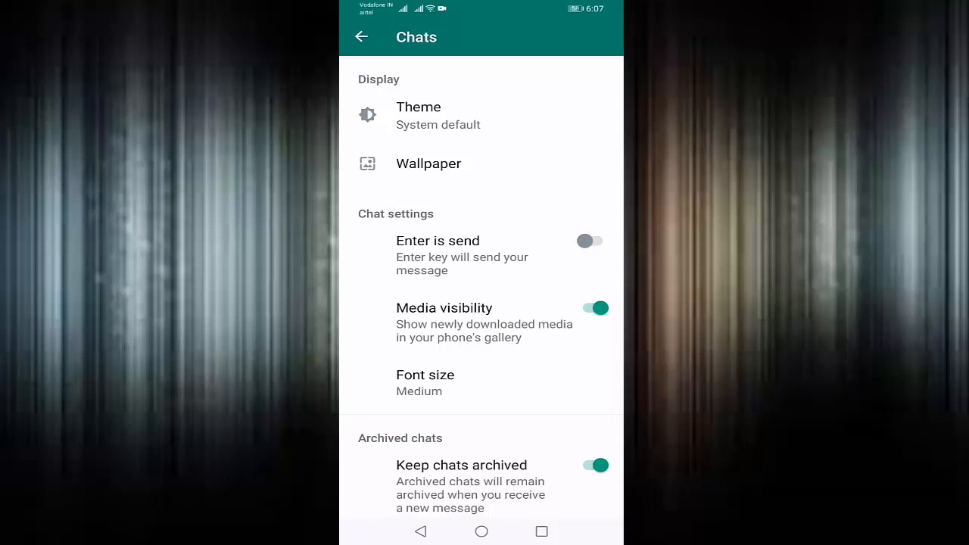
# - Verify a chat's keyboard shows a new-line key, then return to the home screen
pyautogui.click(361, 36)
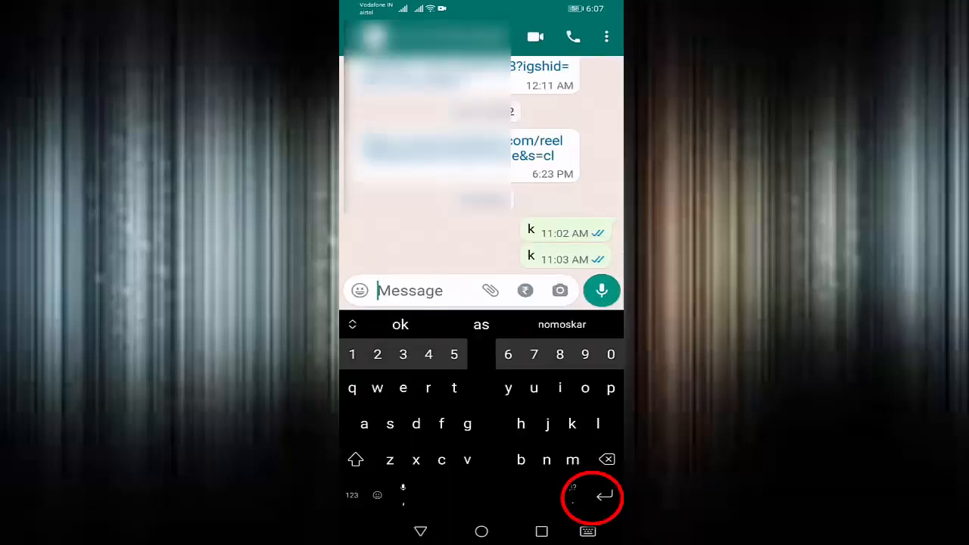
pyautogui.click(482, 531)
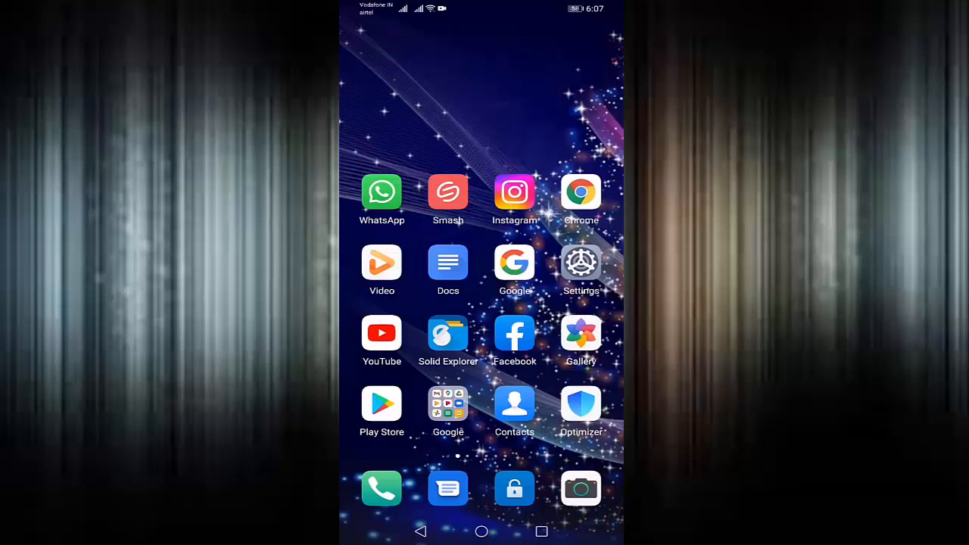